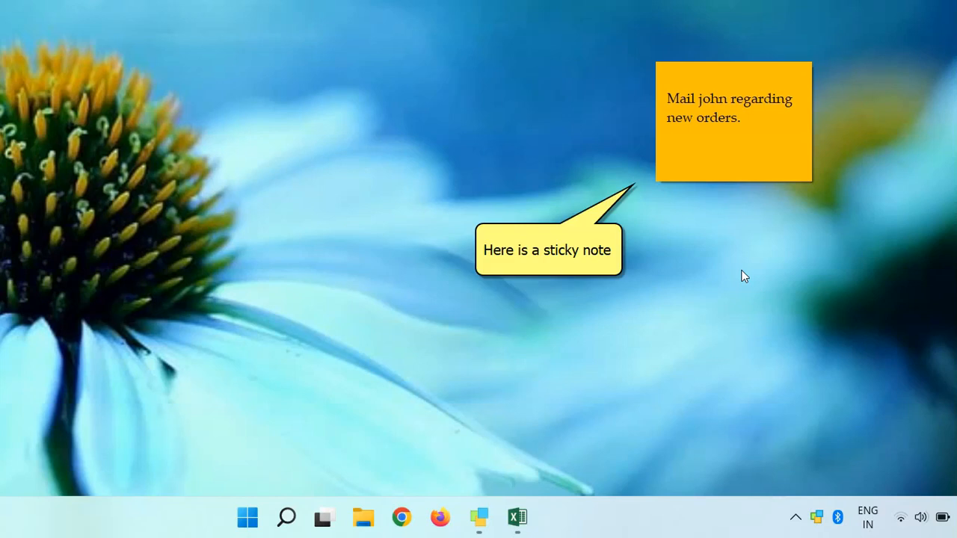
- Bring up John.xlsx, then choose 'Stick to window...' from the orange note's menu
left_click(516, 516)
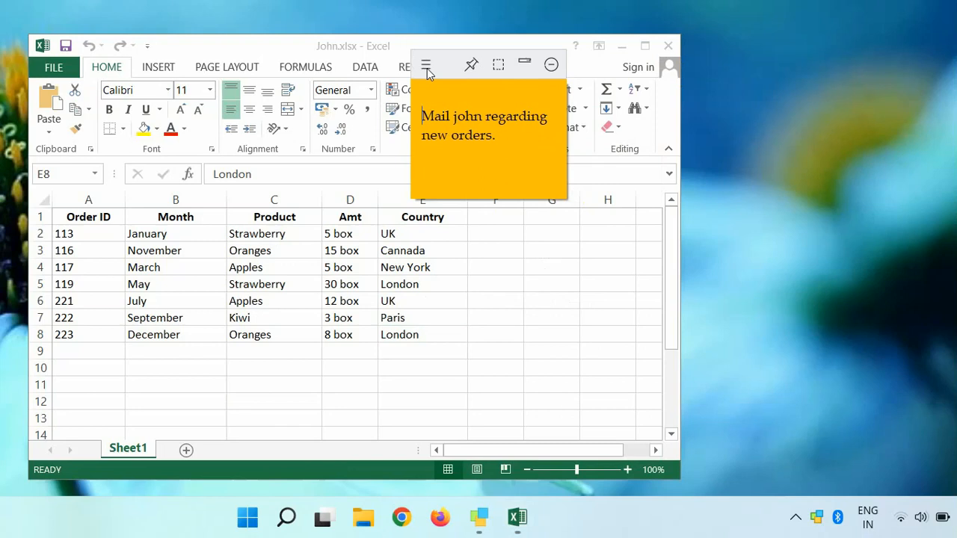
mouse_move(428, 65)
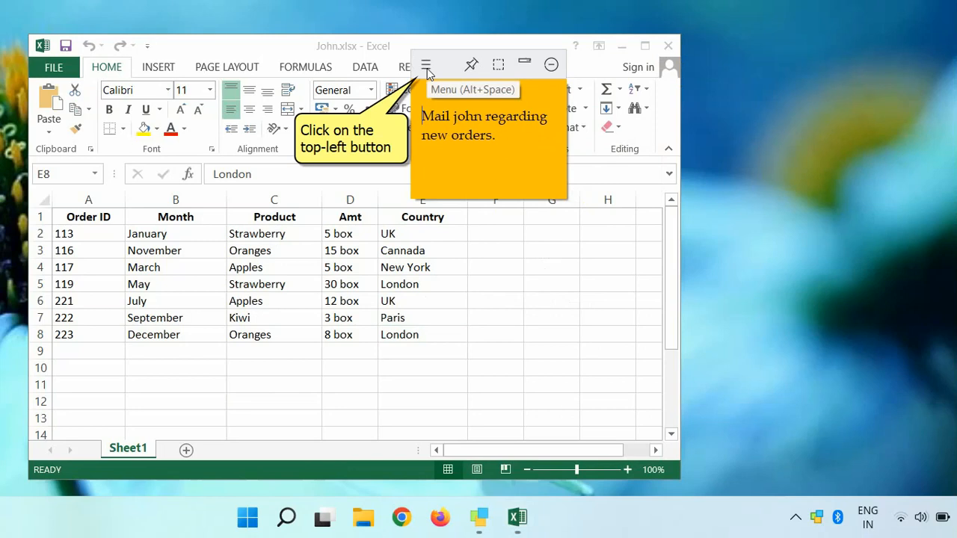
left_click(426, 64)
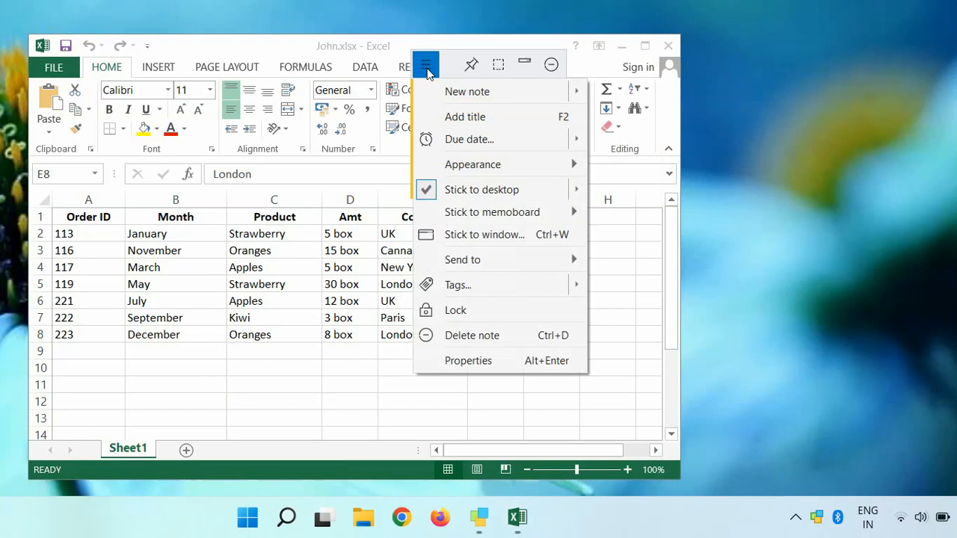
mouse_move(502, 239)
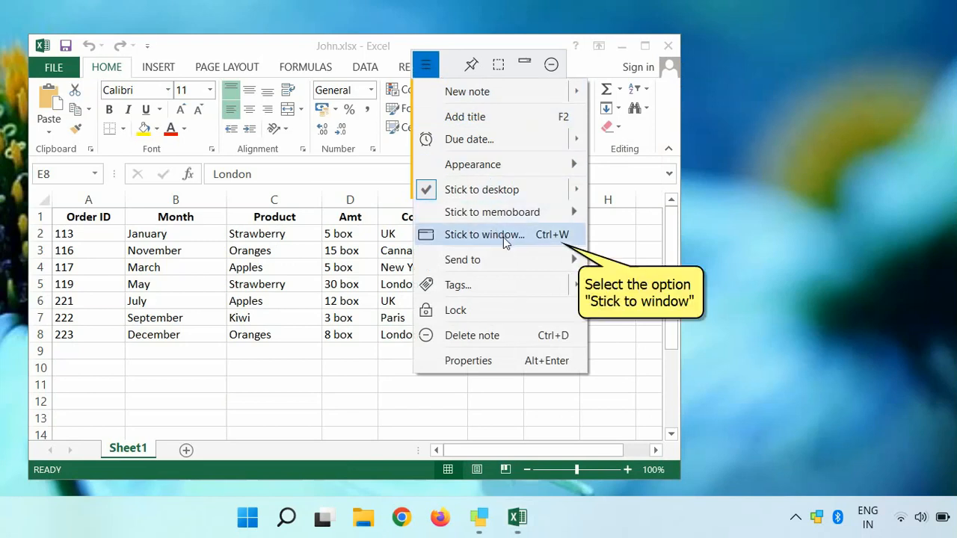
left_click(484, 234)
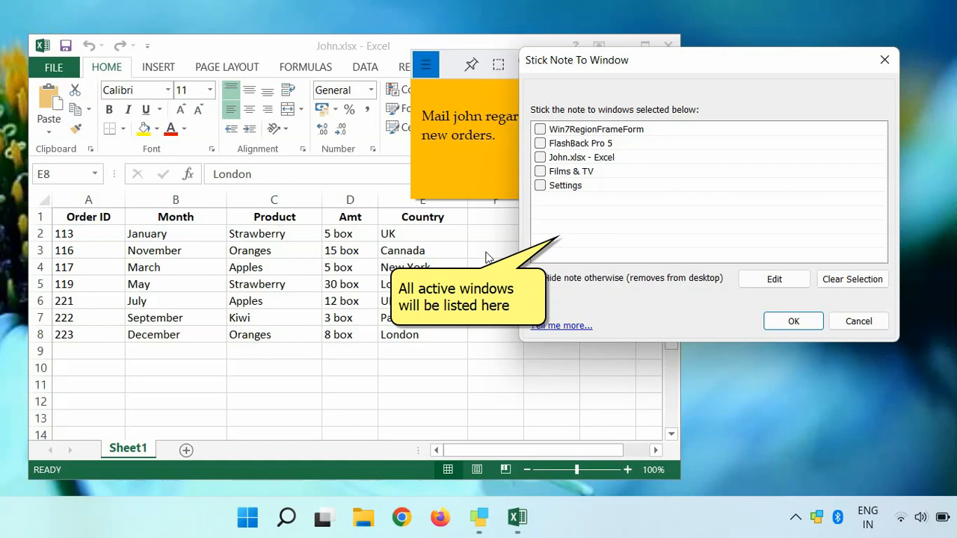
- Enable 'Hide note otherwise' and tick 'John.xlsx - Excel' as the target window
left_click(539, 157)
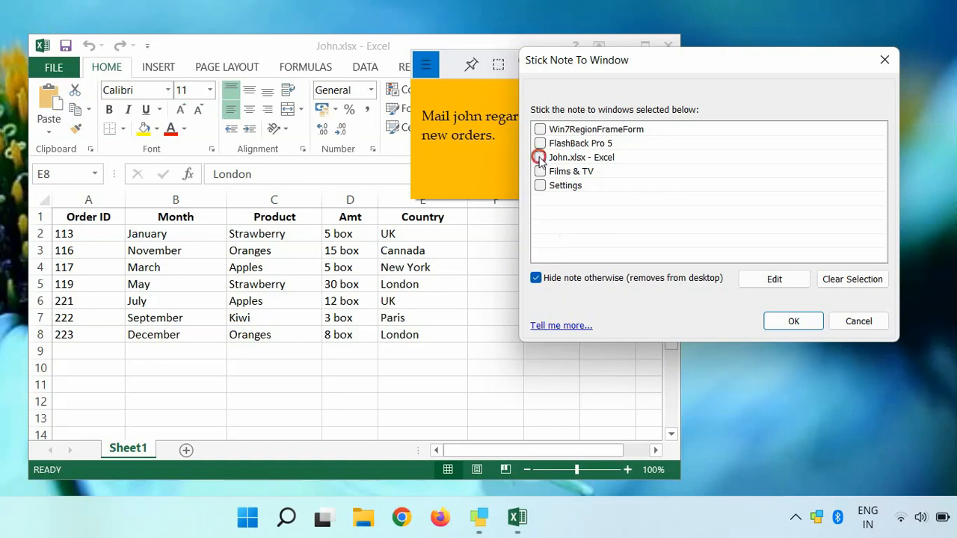
left_click(539, 157)
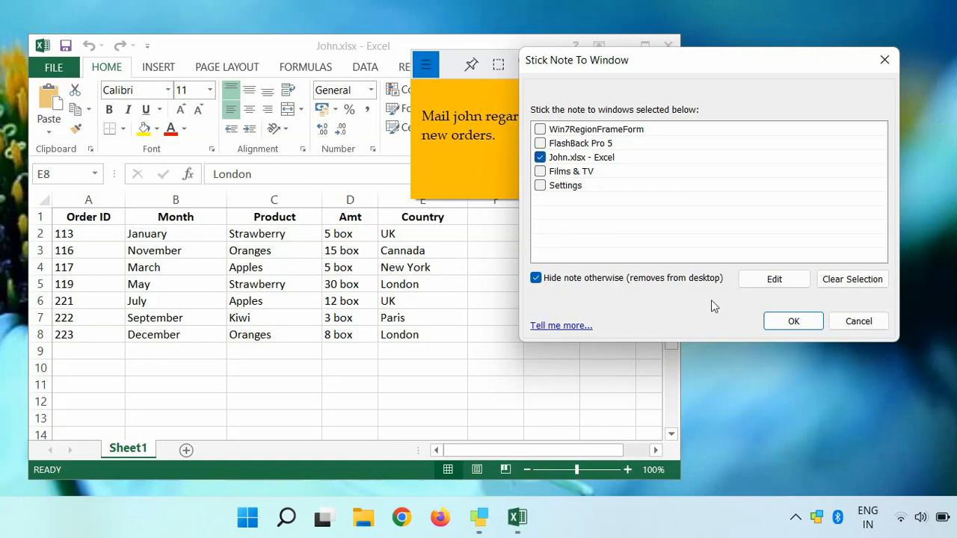
- Confirm the dialog so the 'Mail john regarding new orders.' note stays on John.xlsx
left_click(792, 321)
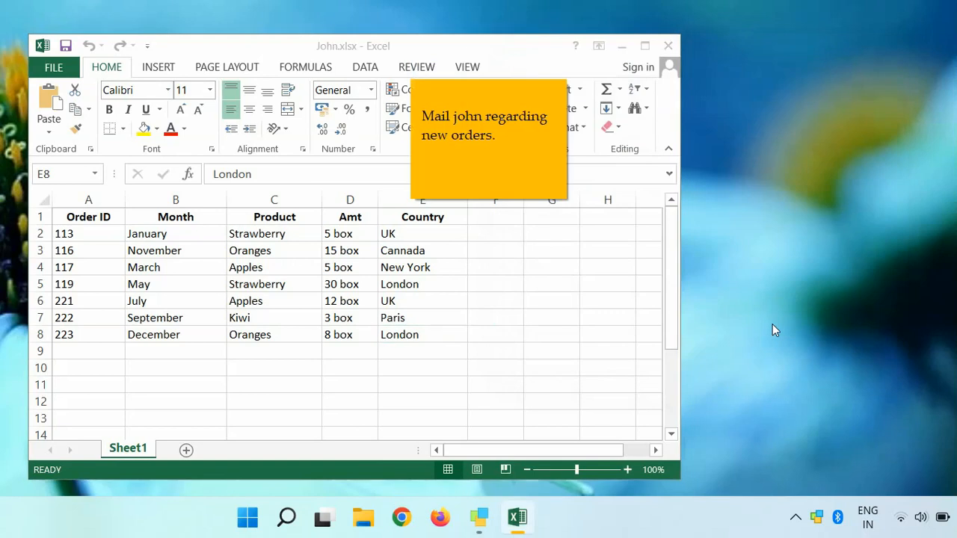
mouse_move(589, 278)
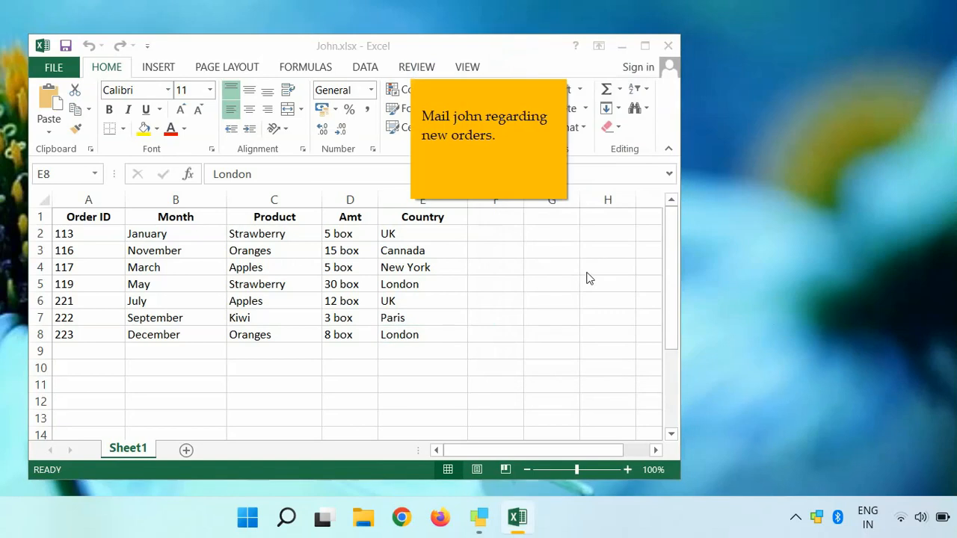
left_click(422, 334)
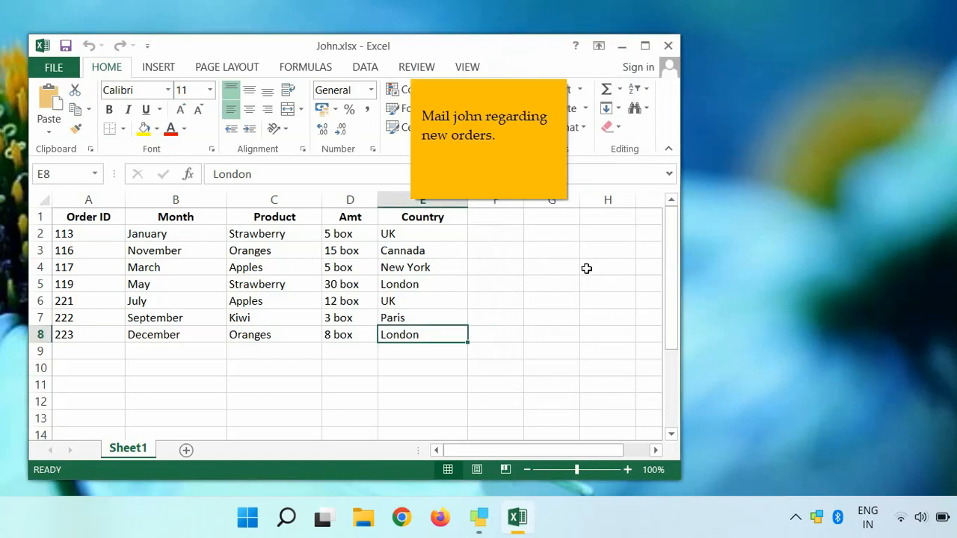